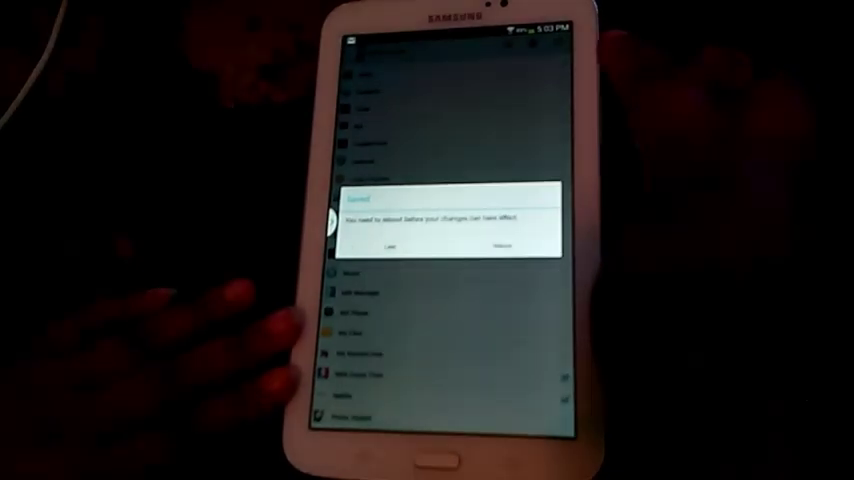
# Step: Choose Later on the reboot-required notice to get back to the app list
pyautogui.click(388, 246)
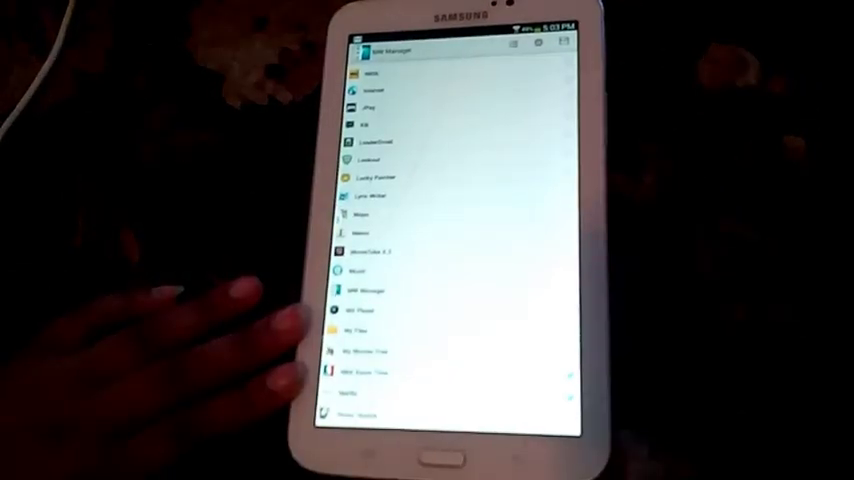